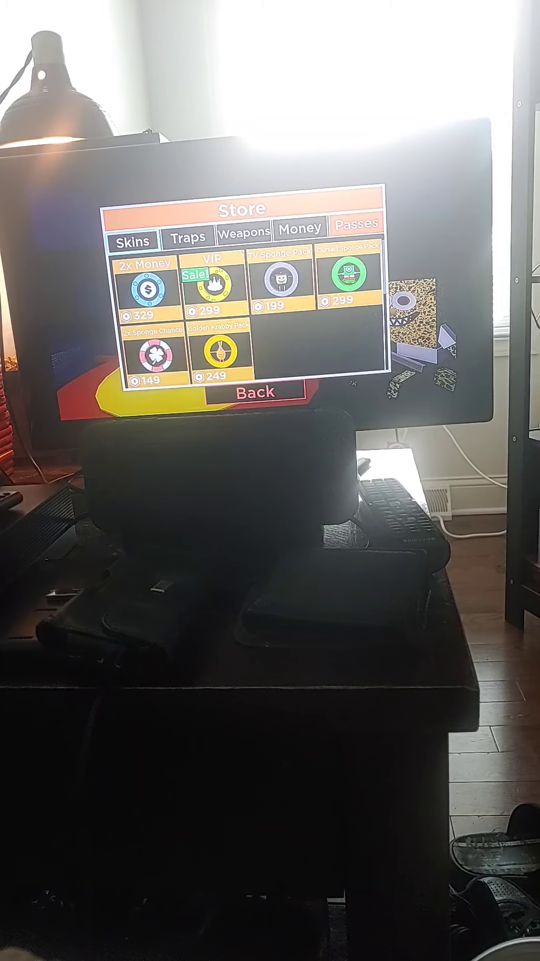
- Scroll through the Sponge store's skin listings with their prices
click(132, 234)
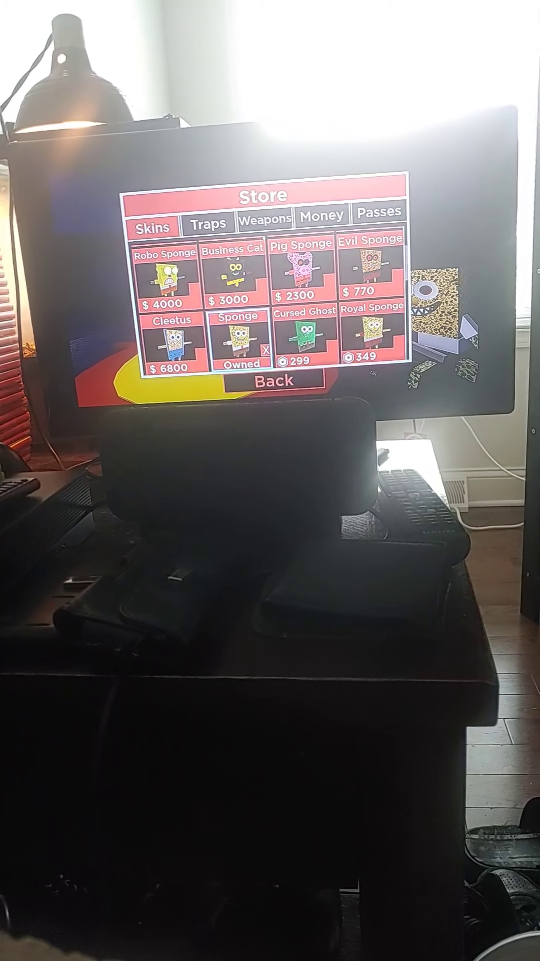
scroll(up, 3)
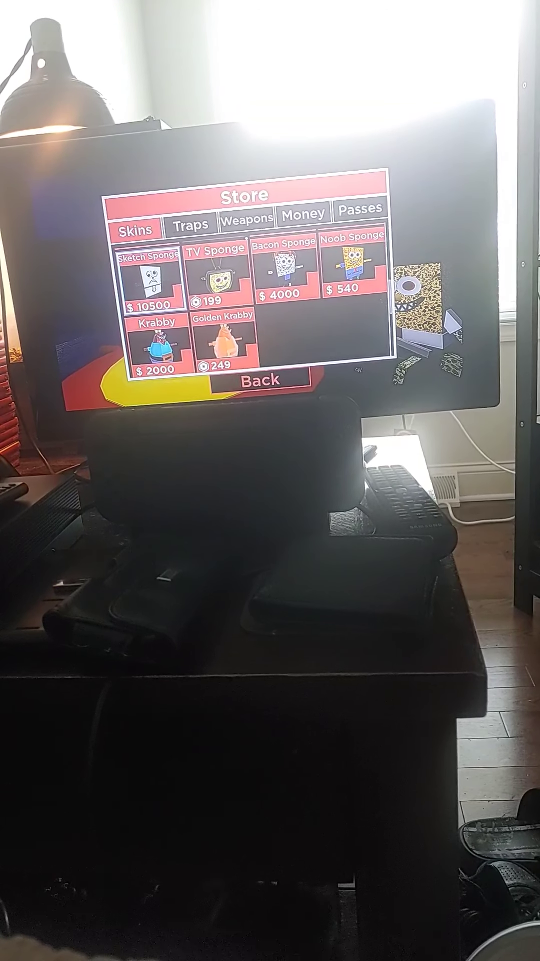
scroll(down, 3)
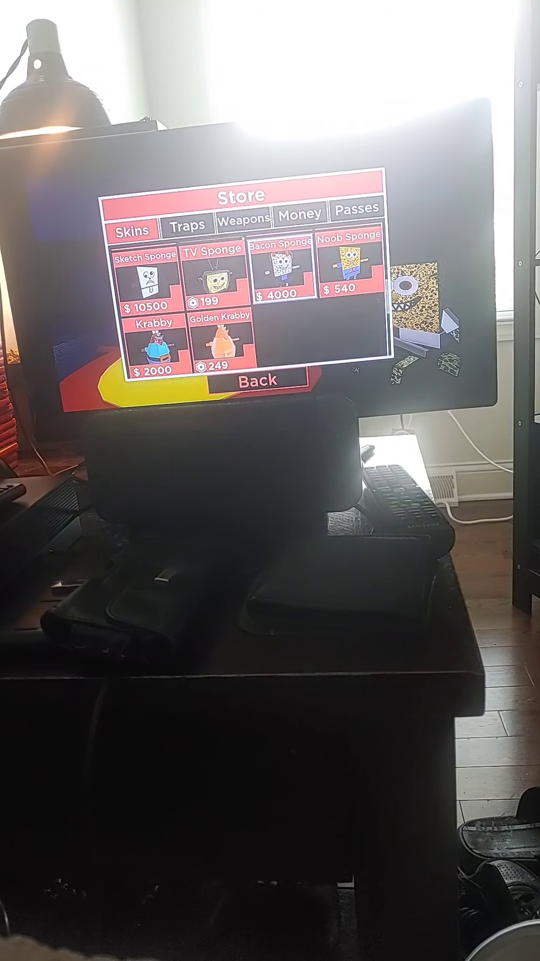
scroll(up, 3)
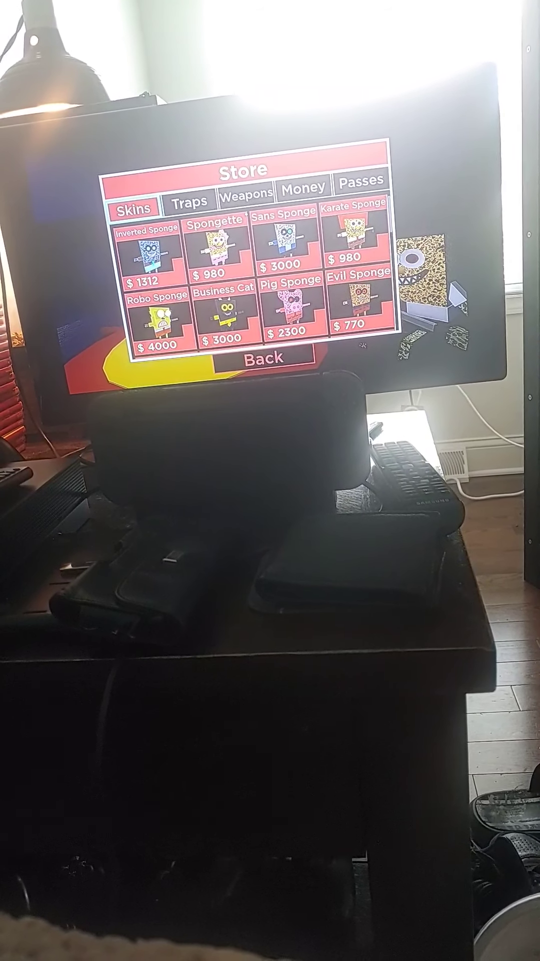
- Browse traps and weapons, then buy the Piggy weapon for $430
click(191, 200)
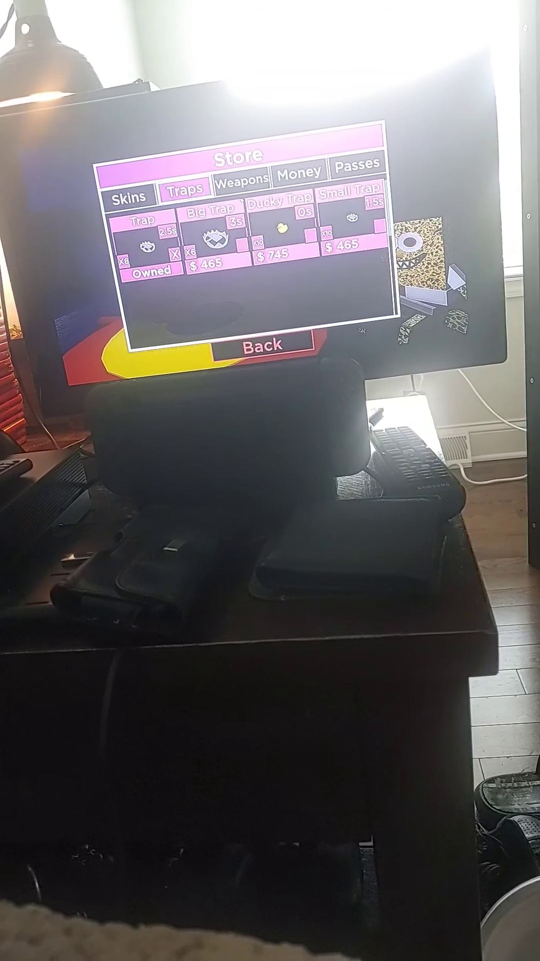
click(243, 177)
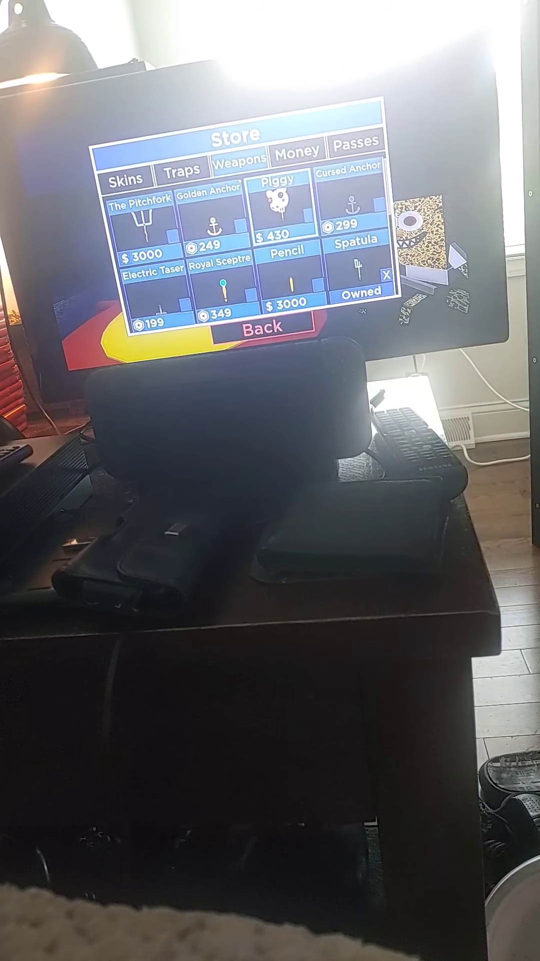
click(281, 220)
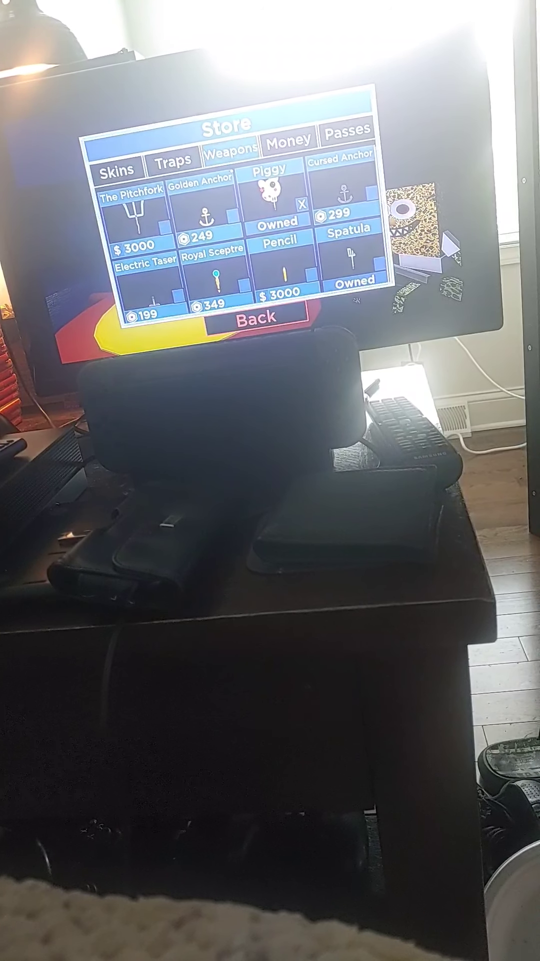
click(261, 316)
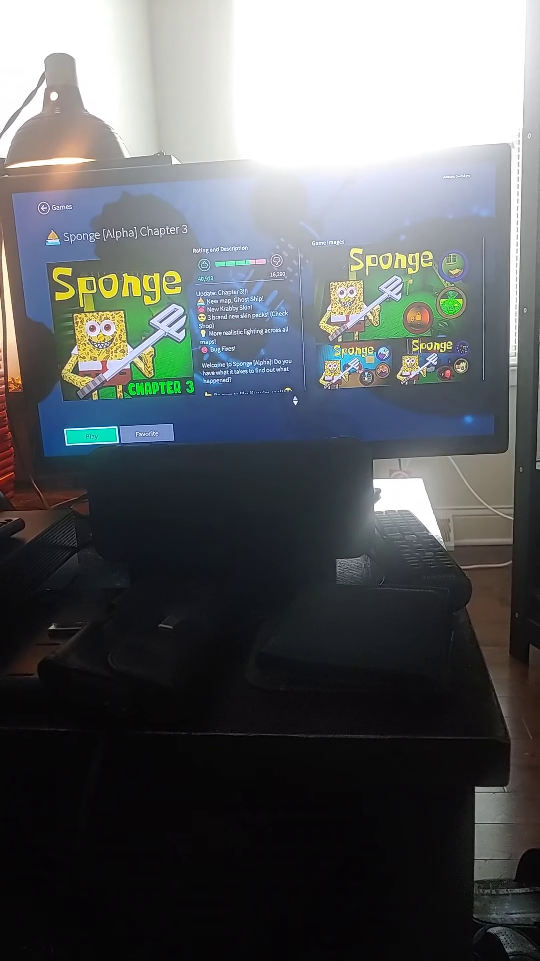
- Start Sponge [Alpha] Chapter 3 again from its Roblox game page
click(90, 433)
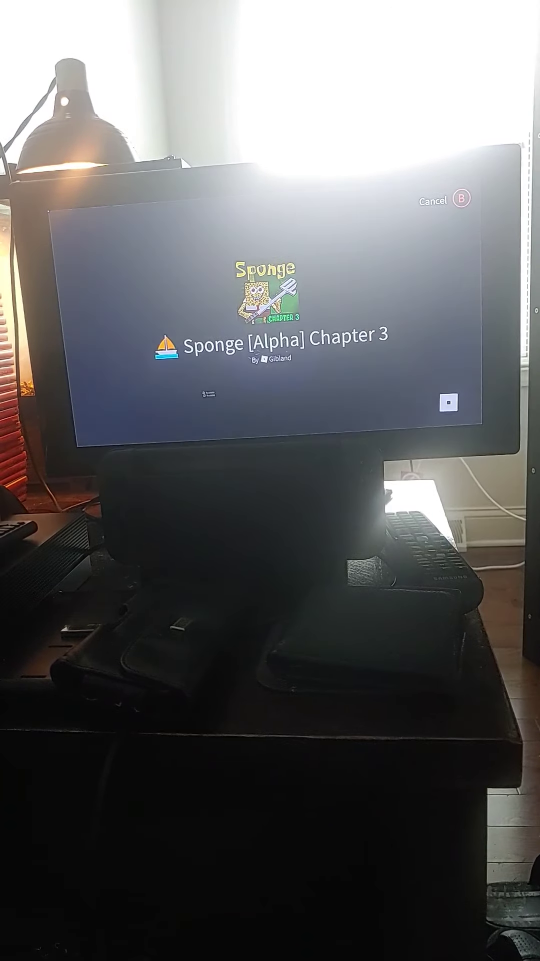